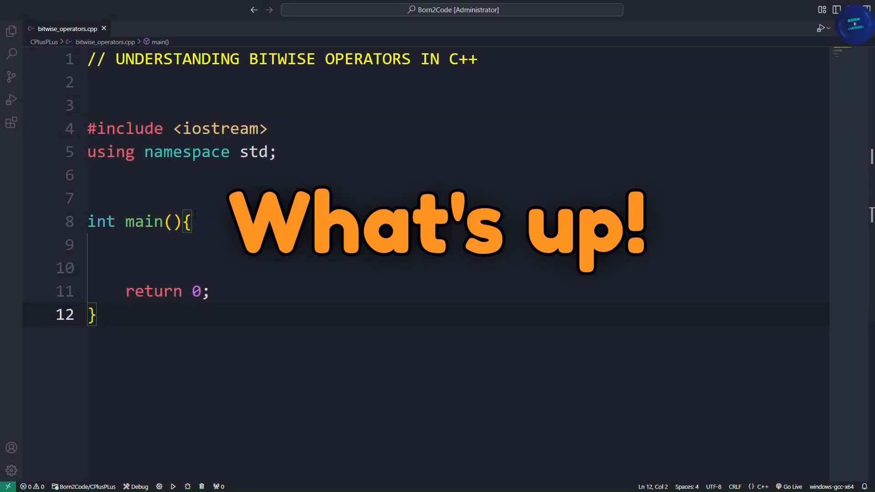
{"action": "left_click_drag", "start_coordinate": [116, 59], "coordinate": [261, 59]}
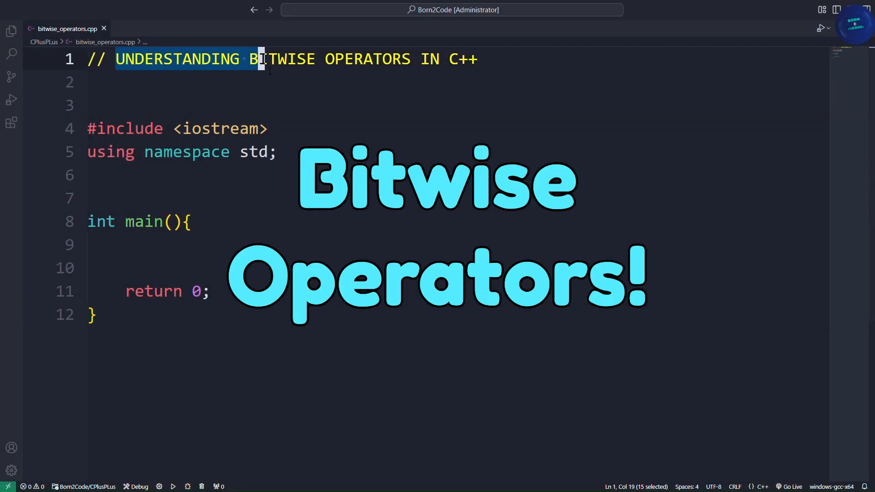